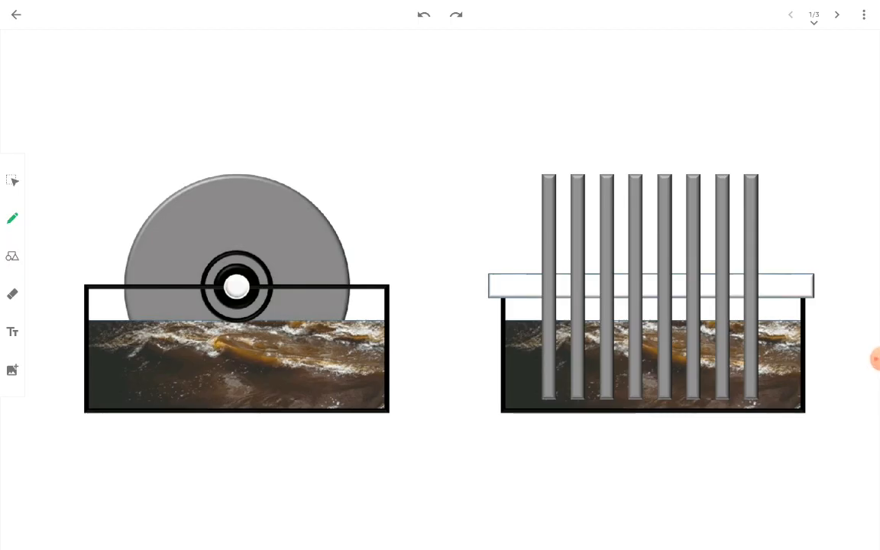
# Draw a red check by the left tank and underline the right diagram's shaft bar.
pyautogui.moveTo(382, 412); pyautogui.dragTo(425, 374)
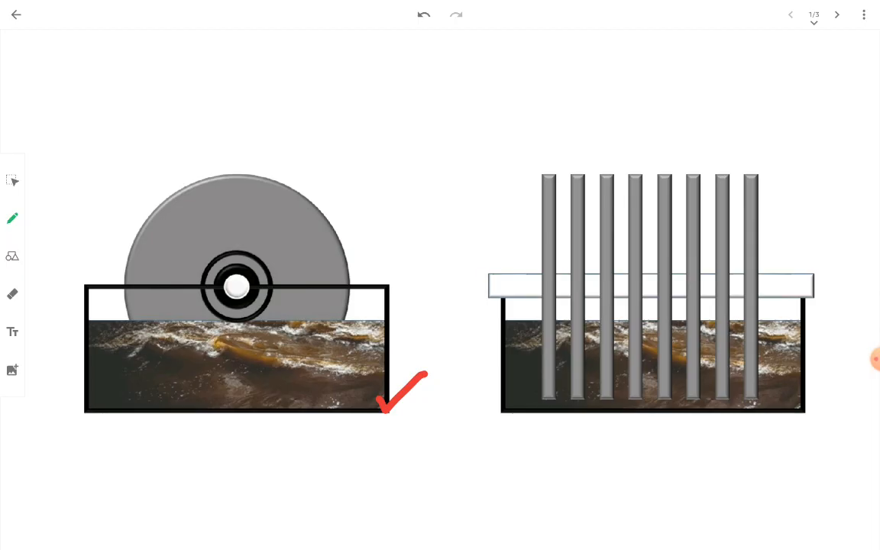
pyautogui.moveTo(489, 298); pyautogui.dragTo(817, 282)
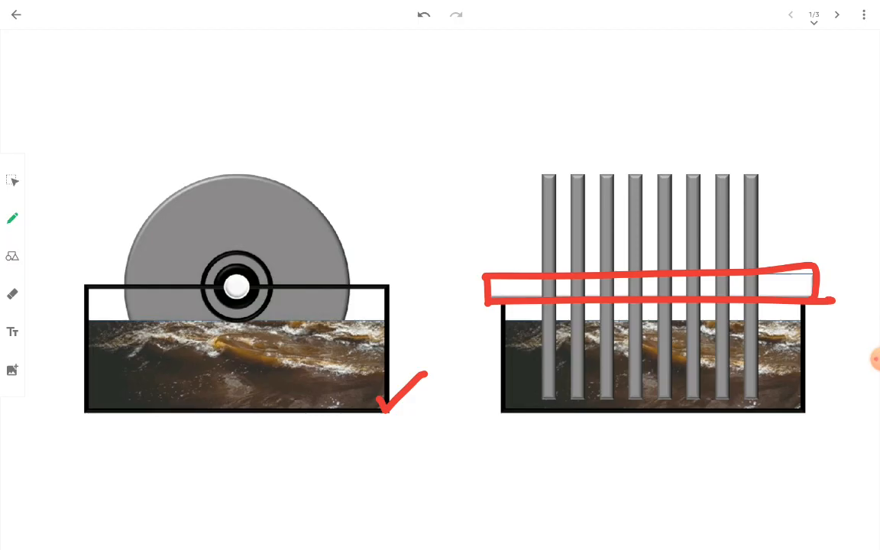
# On slide 2, mark points 1 and 2, 1st/2nd labels, a 40% bracket and a curved arrow in red.
pyautogui.click(838, 16)
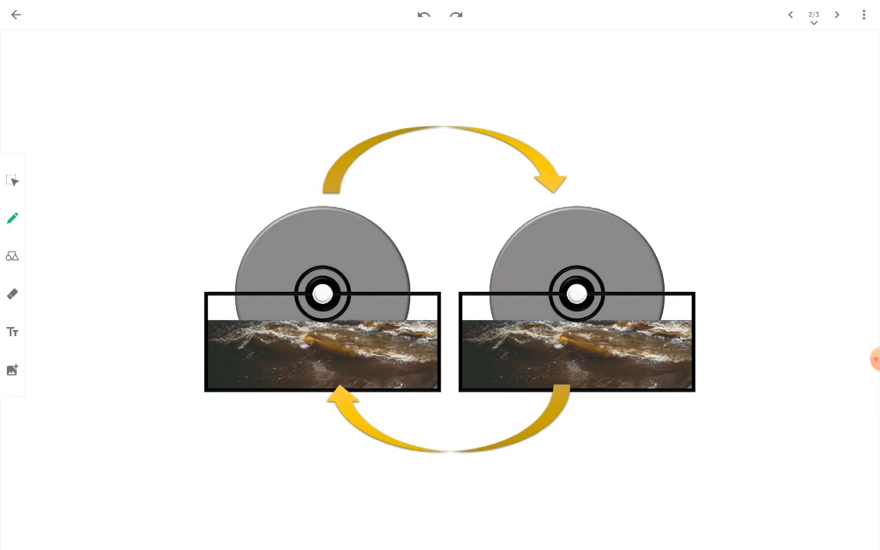
pyautogui.moveTo(700, 324); pyautogui.dragTo(798, 397)
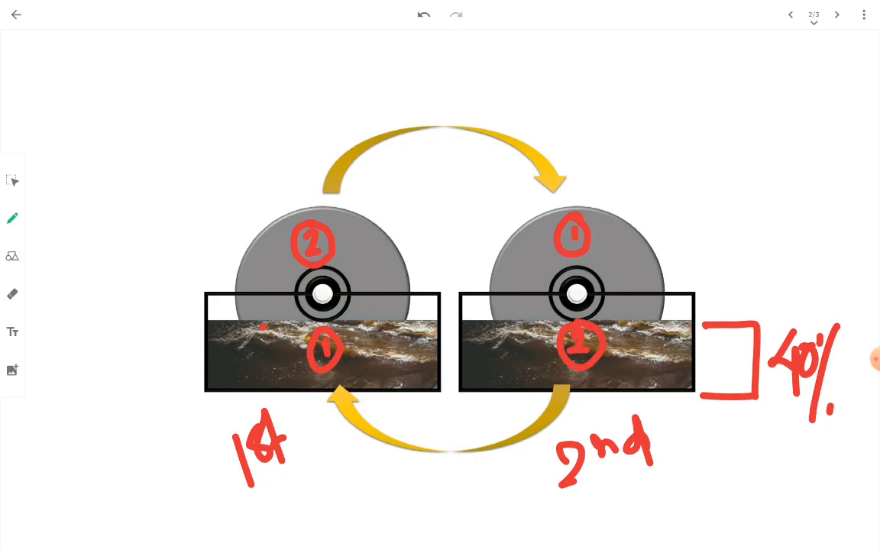
pyautogui.moveTo(293, 229); pyautogui.dragTo(241, 309)
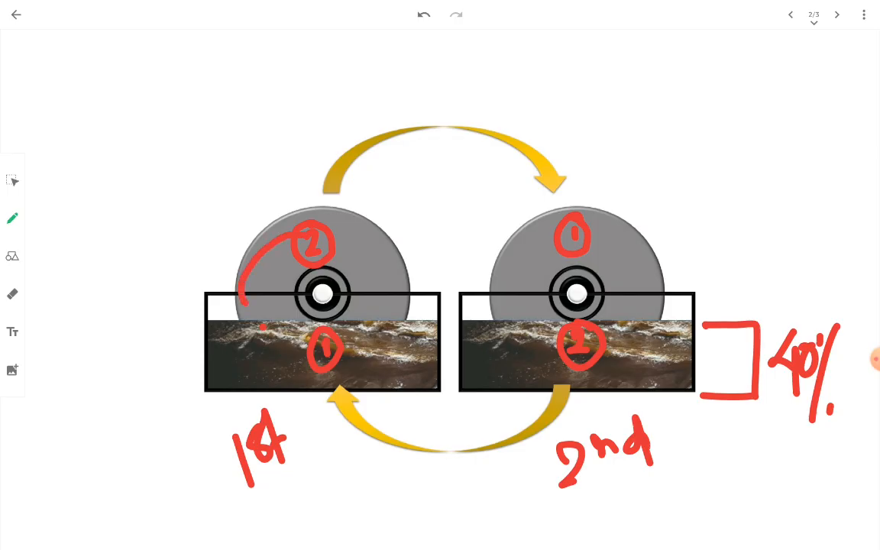